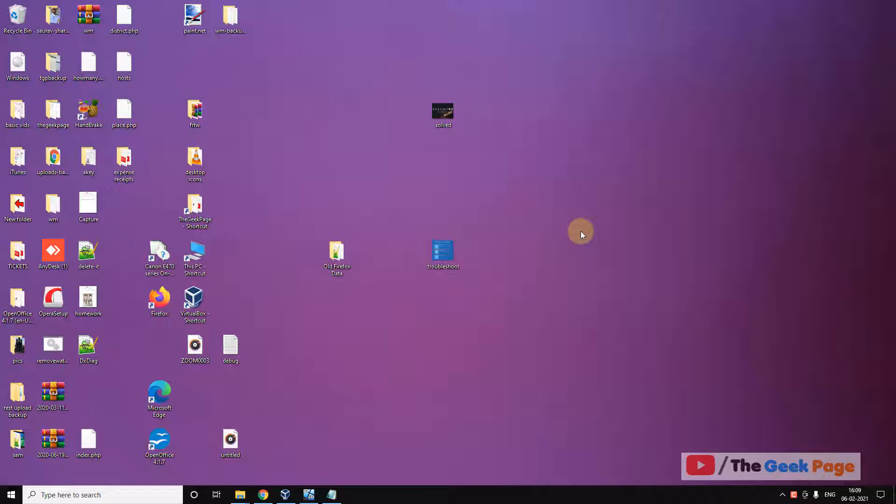
mouse_move(247, 420)
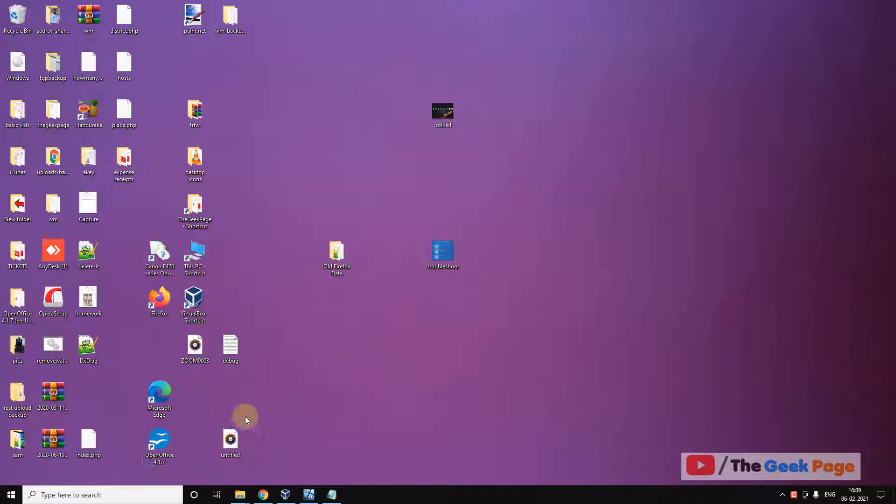
Search 'edit power plan' and open the High performance plan's settings page
text(e)
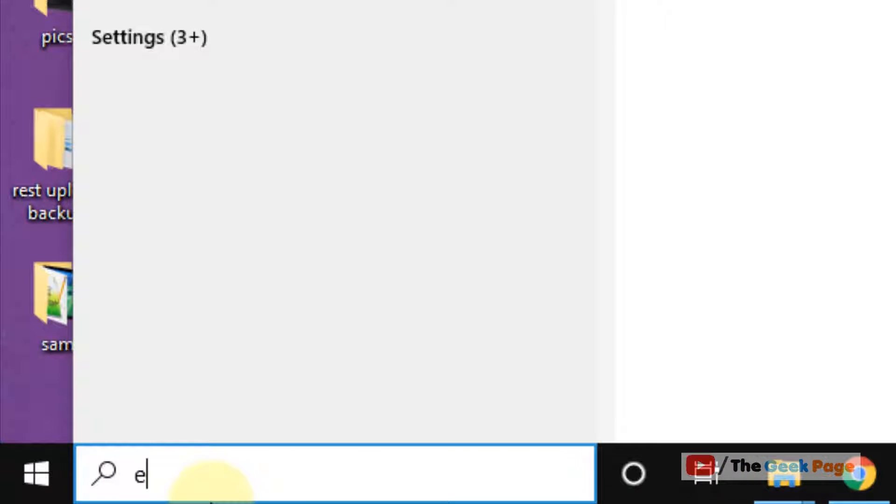
text(dit power pl)
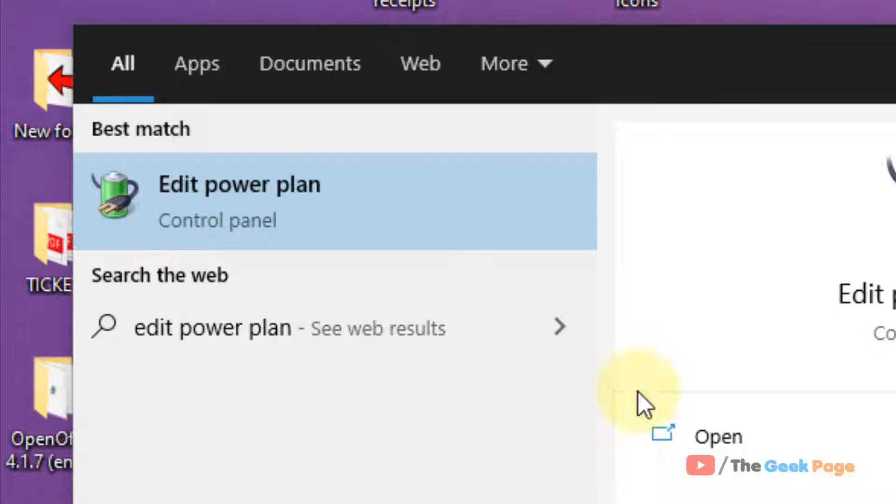
click(239, 198)
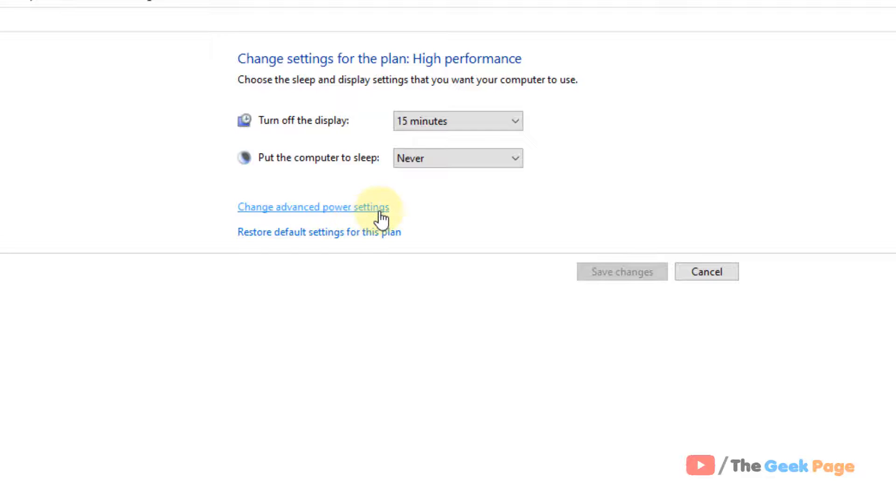
Set High performance maximum processor state to 100% and system cooling policy to Active
click(313, 207)
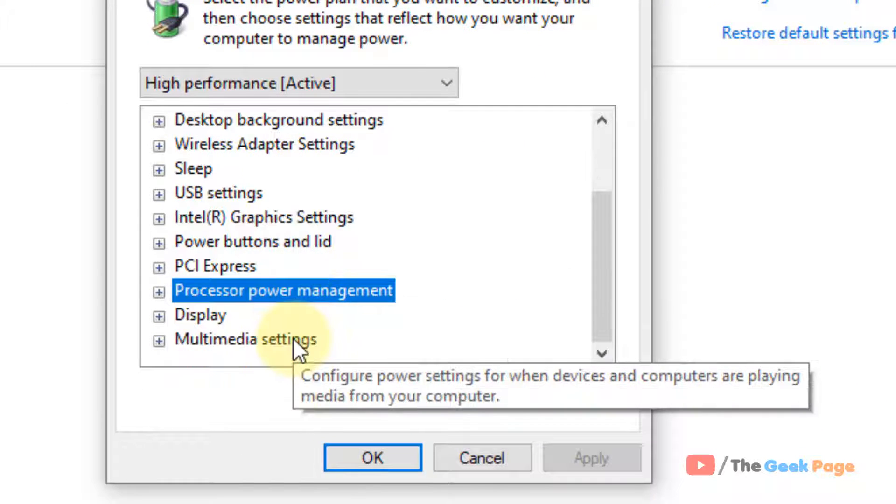
click(158, 291)
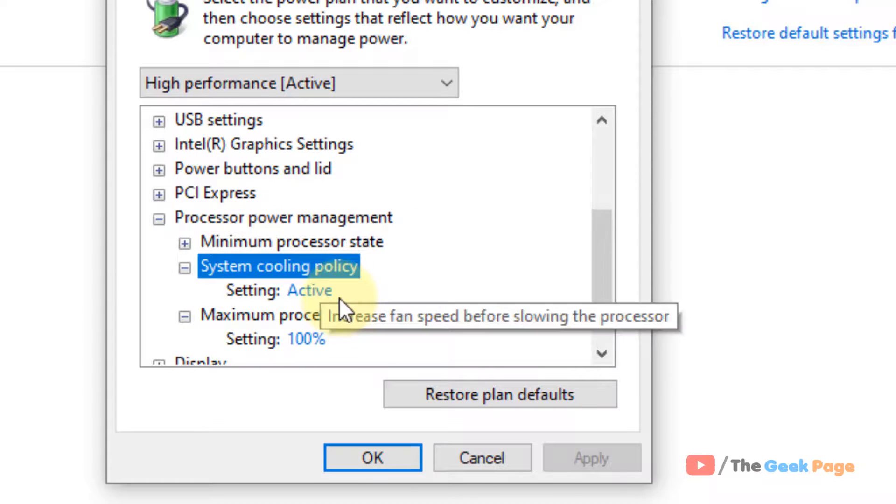
click(340, 291)
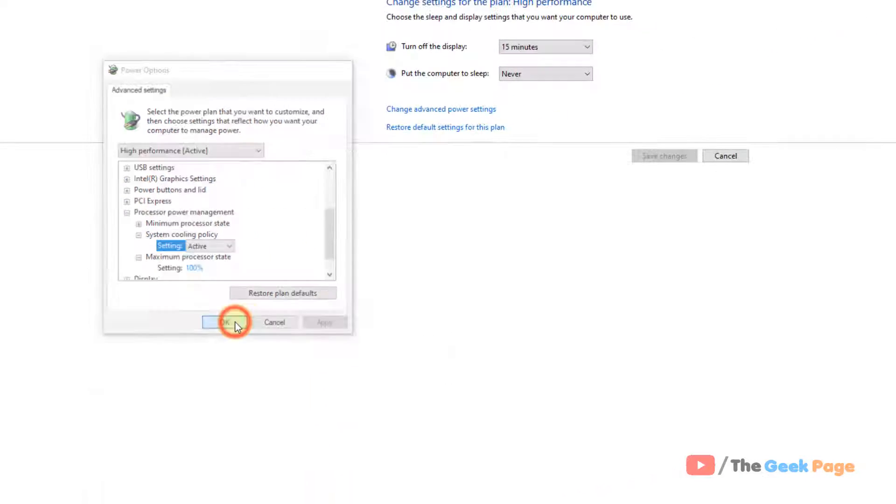
click(225, 322)
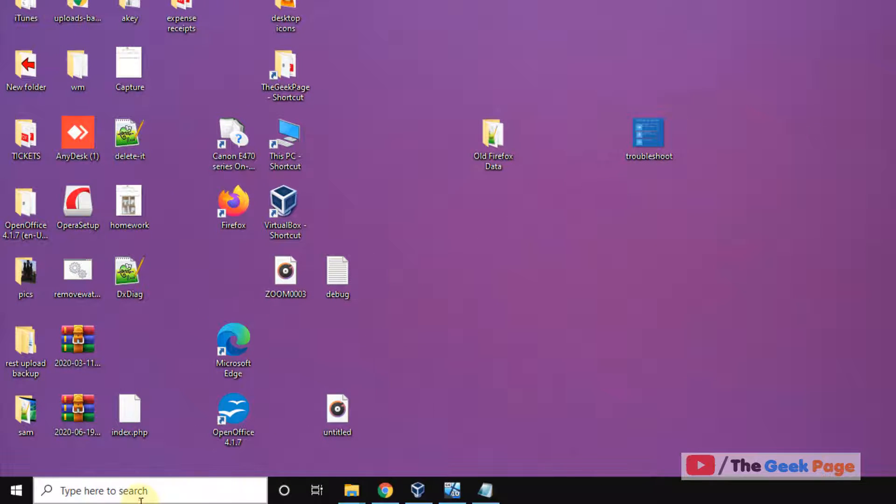
Search 'regedit' and launch the Registry Editor app
text(regedit)
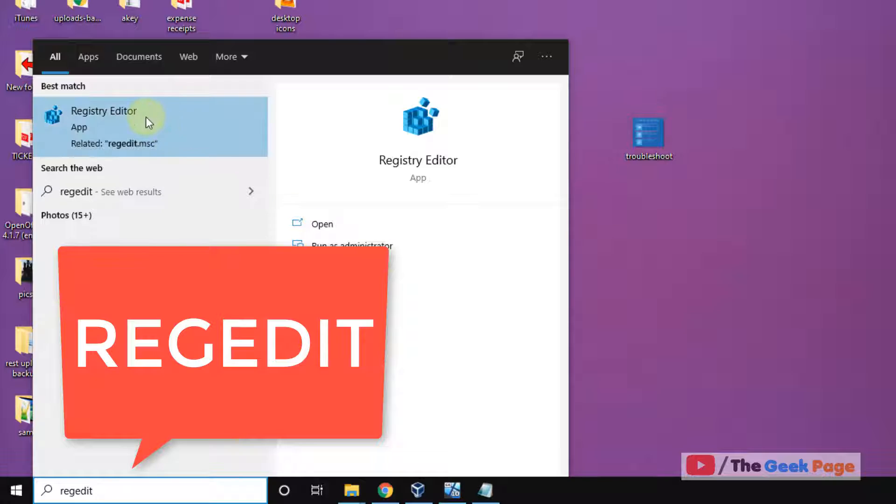
click(104, 111)
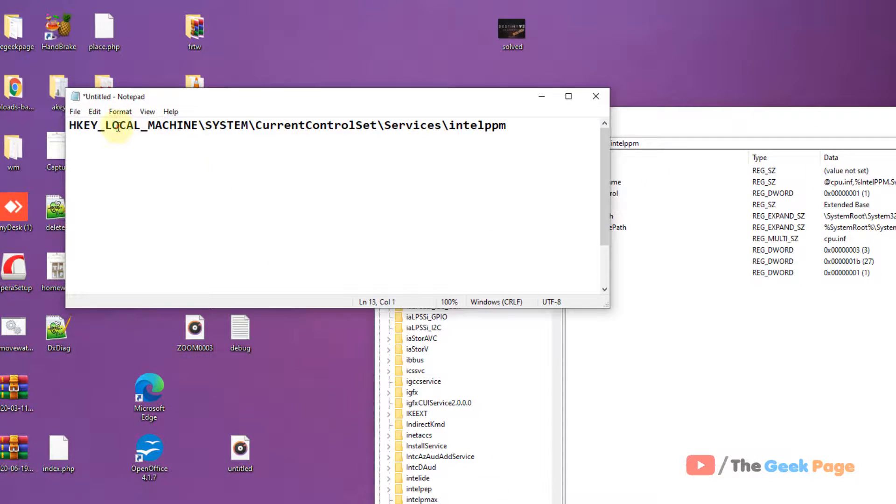
Copy the HKEY_LOCAL_MACHINE\SYSTEM\CurrentControlSet\Services\intelppm path from Notepad into Registry Editor
double_click(225, 126)
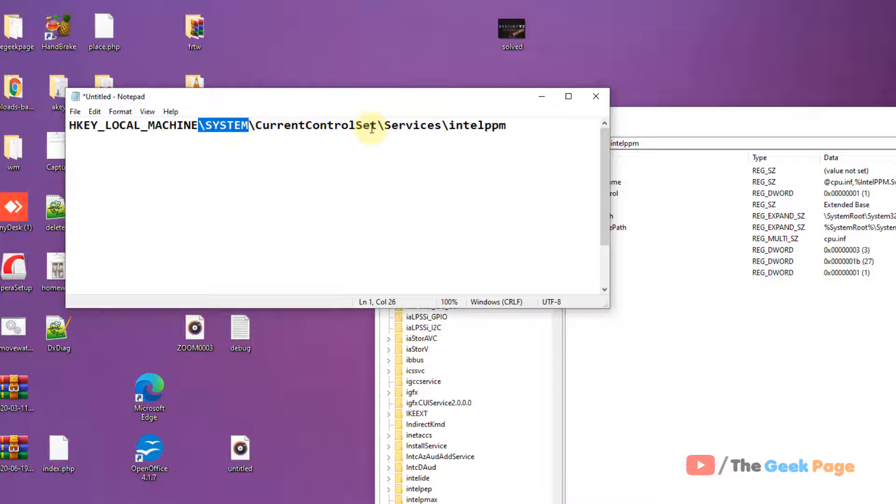
double_click(473, 125)
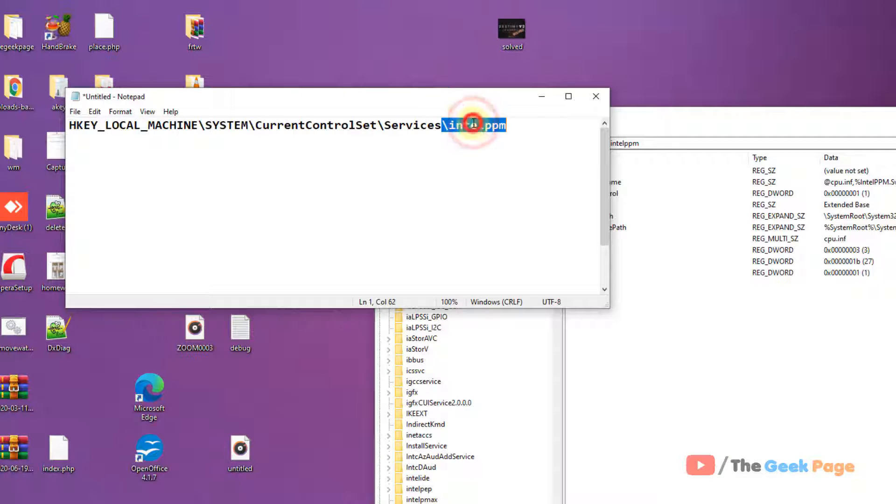
key(ctrl+a)
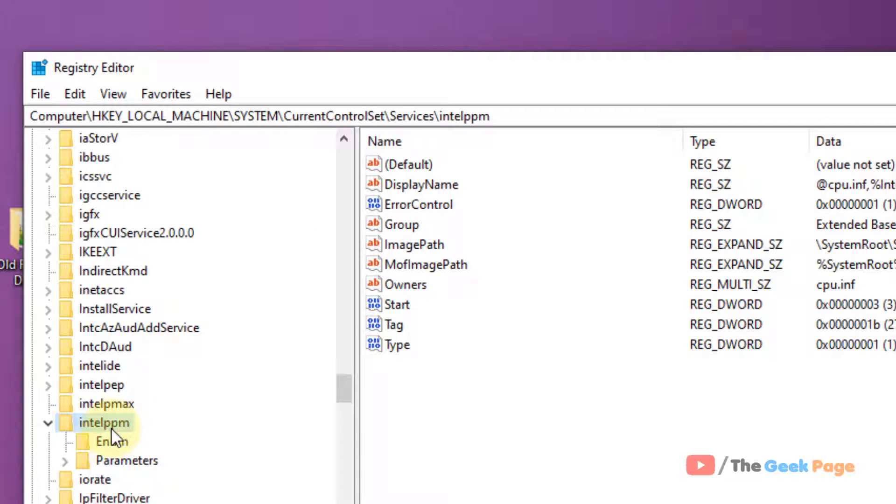
Change the intelppm service's Start DWORD value data to 4
click(396, 305)
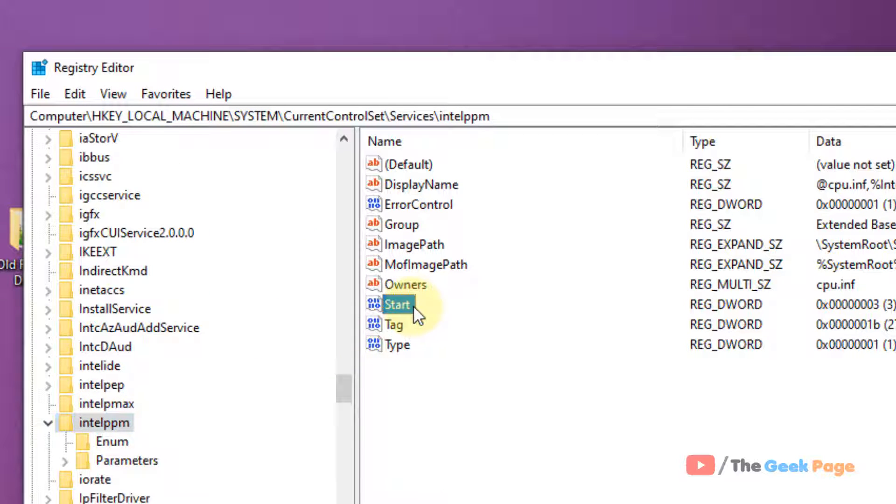
double_click(396, 305)
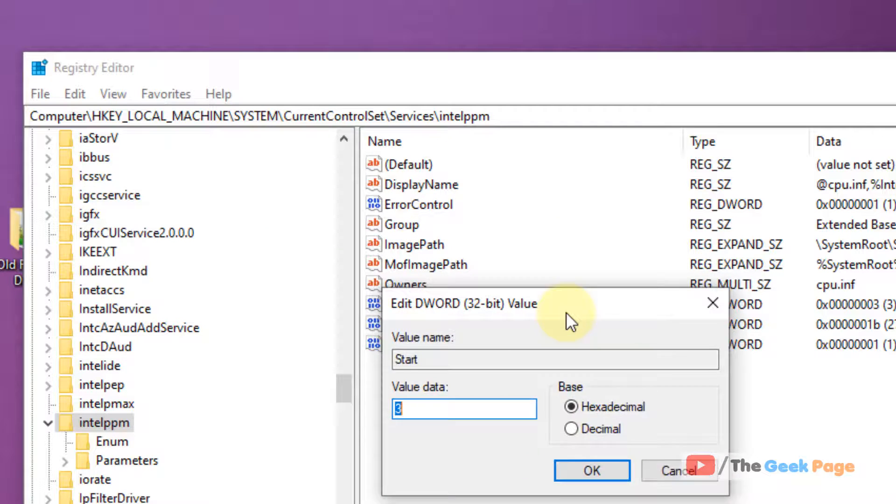
text(4)
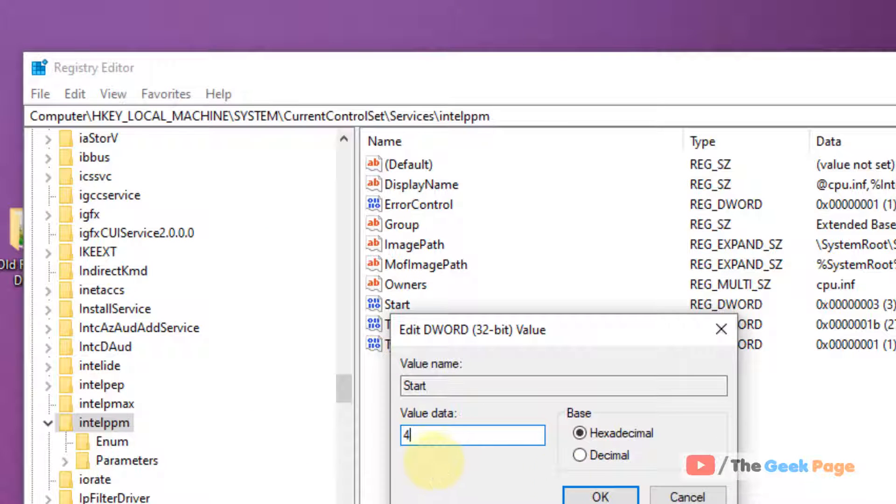
click(599, 494)
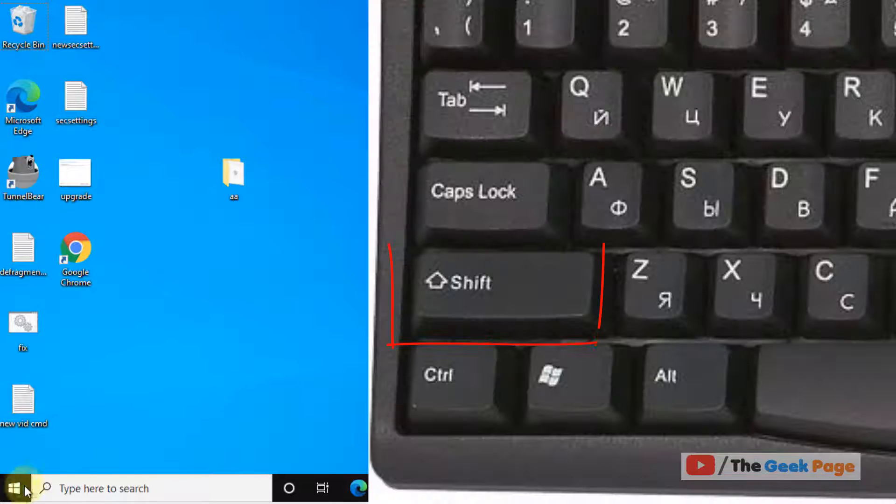
Shift-restart from the Start menu's Power options into the recovery screen
click(17, 489)
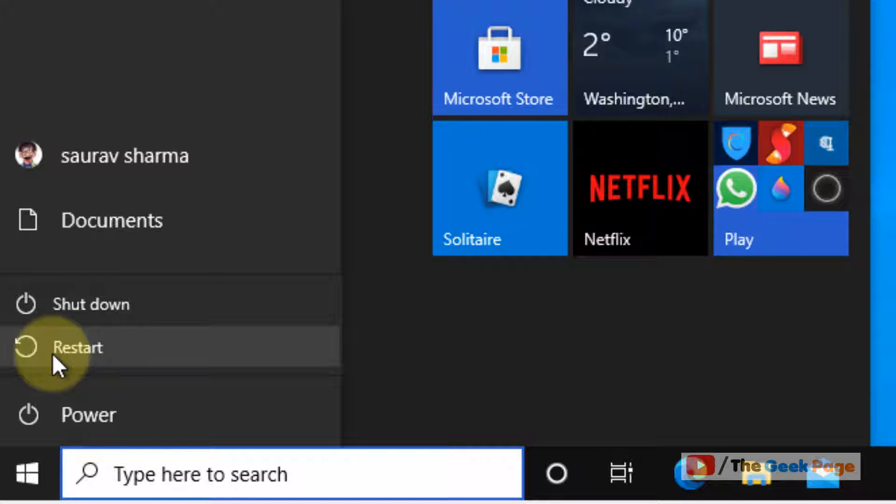
click(61, 348)
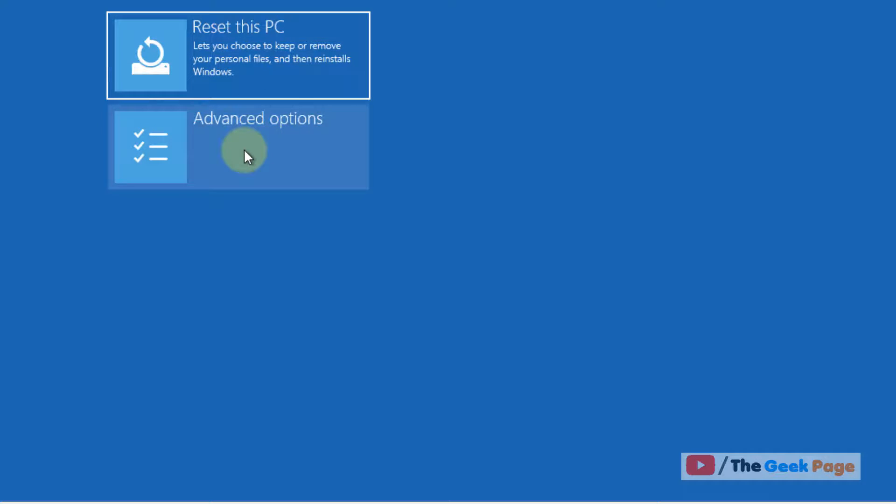
Launch the recovery Command Prompt from Advanced options, signing in with the account password
click(244, 150)
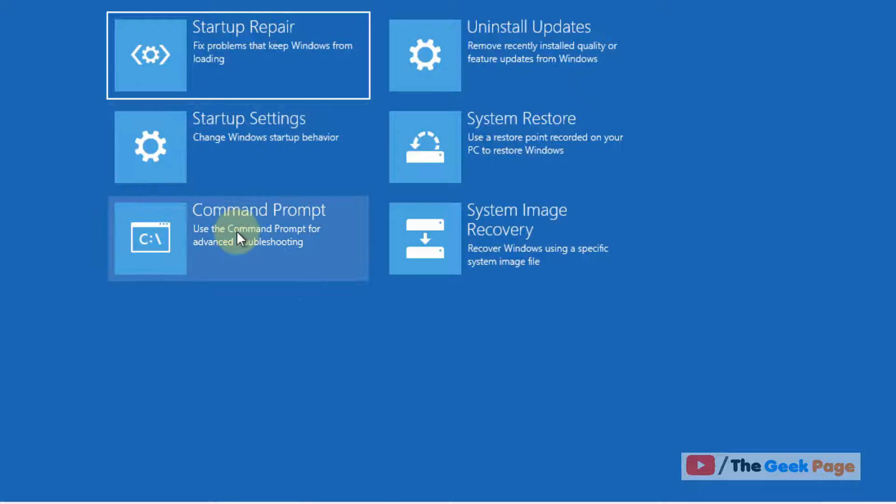
click(237, 237)
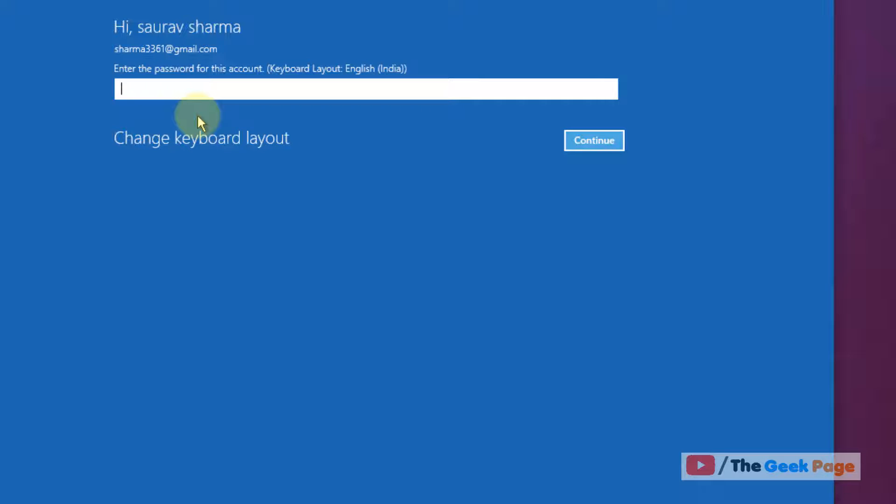
text(password)
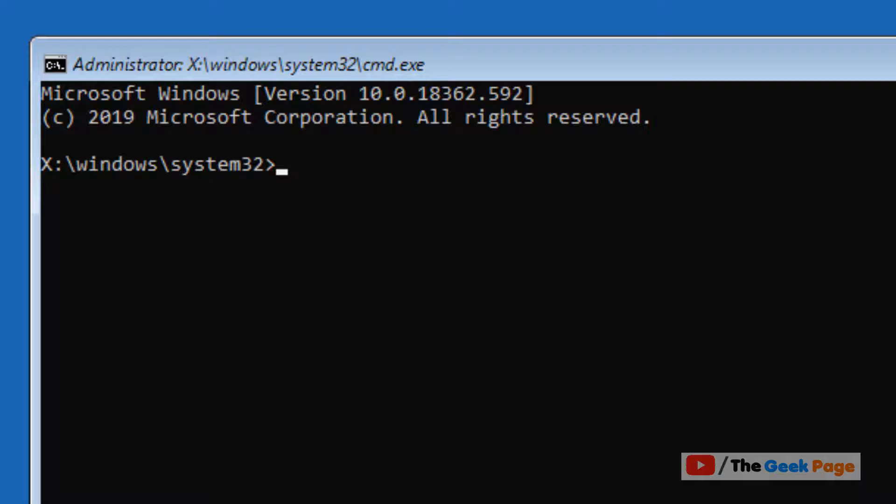
Change to the drivers folder and rename intelppm.sys to intelppm.sys.bak
text(cd)
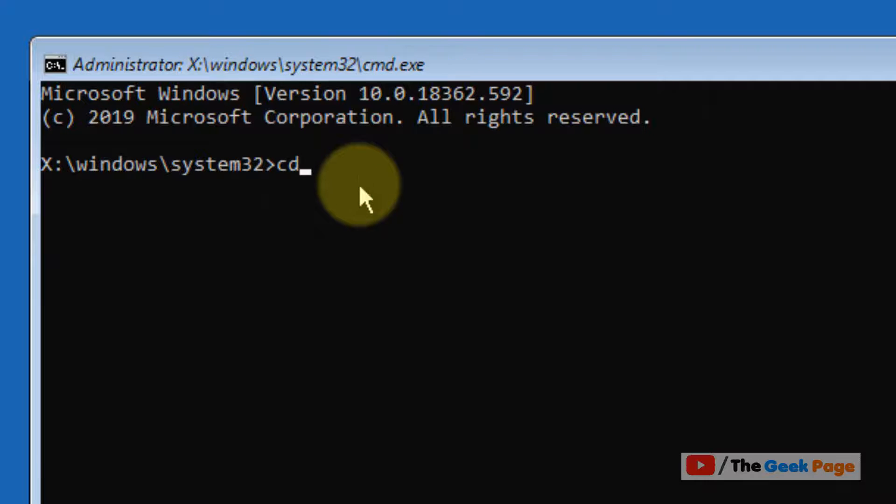
text(drivers)
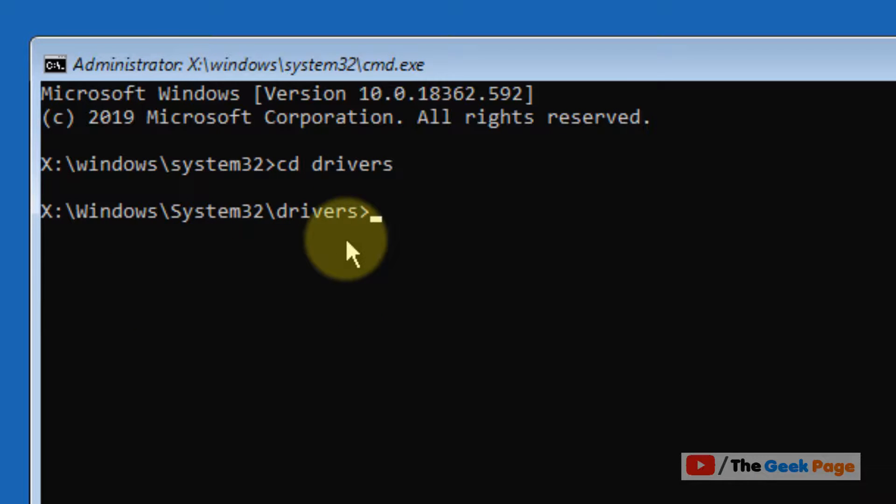
text(ren)
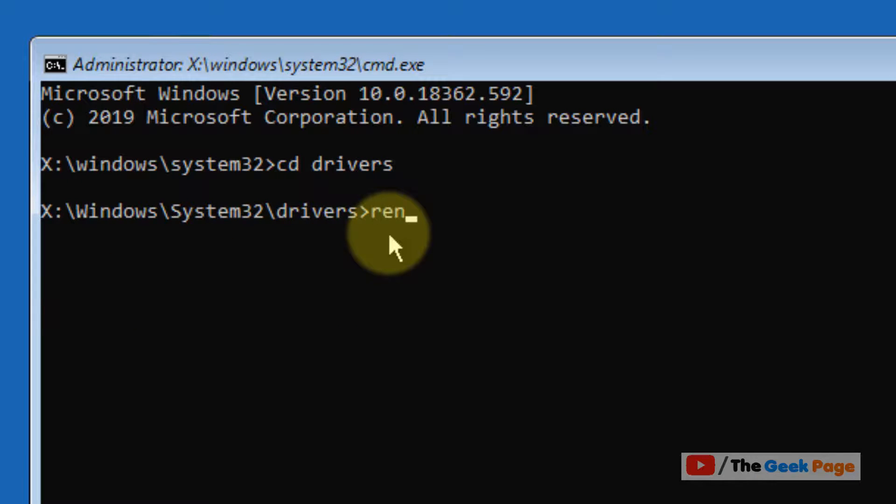
text(inte)
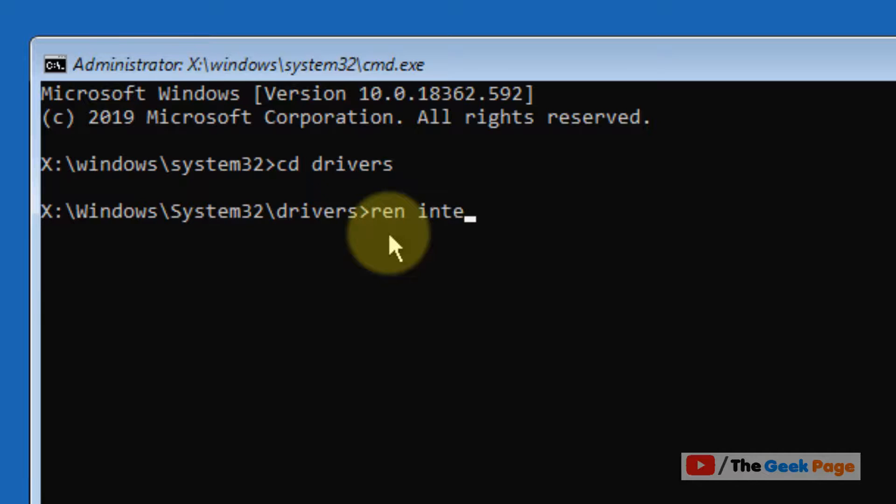
text(lpp)
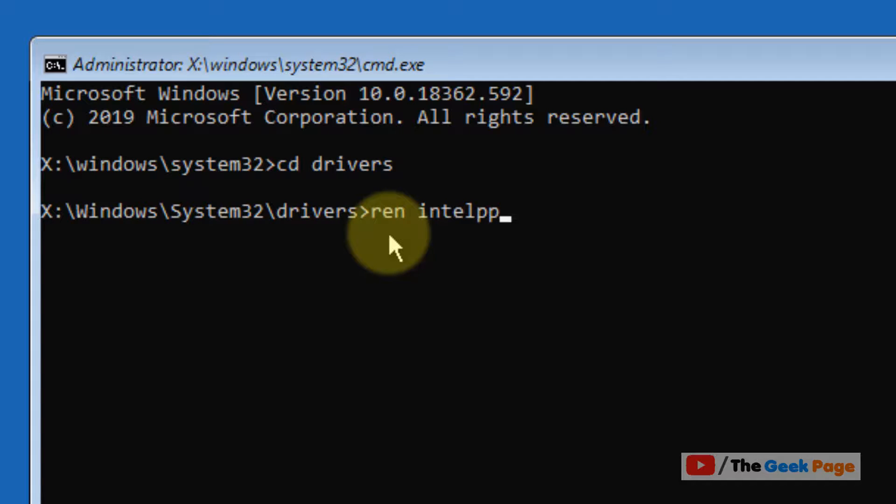
text(m.sys)
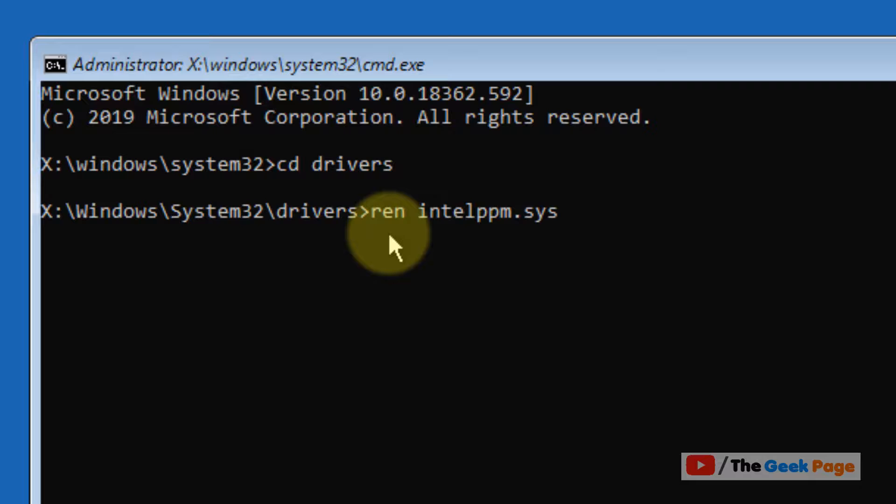
text(intelpp)
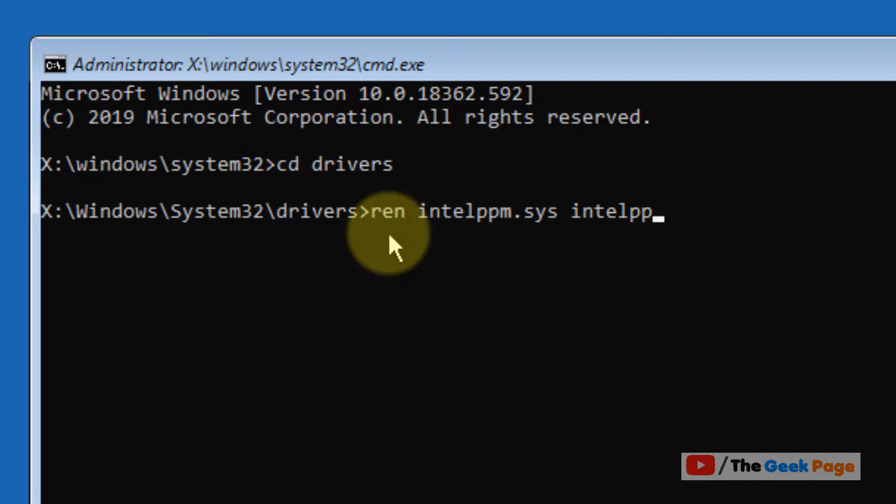
text(m.sys)
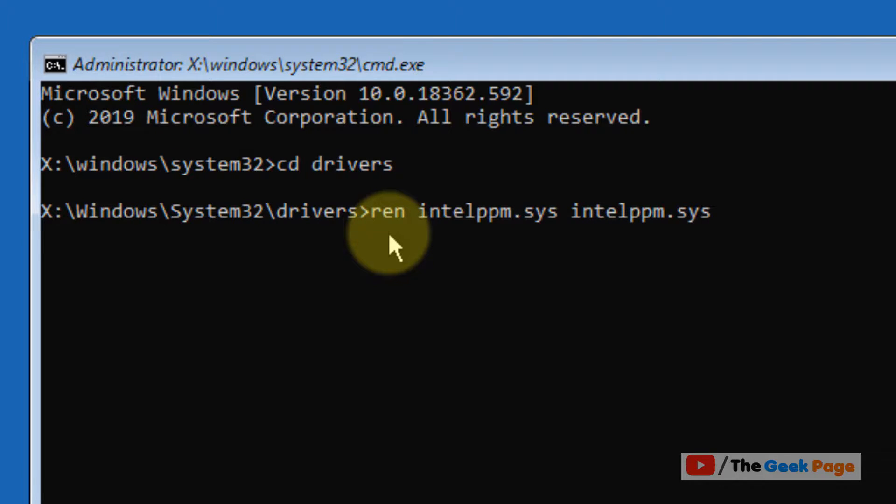
text(.bak)
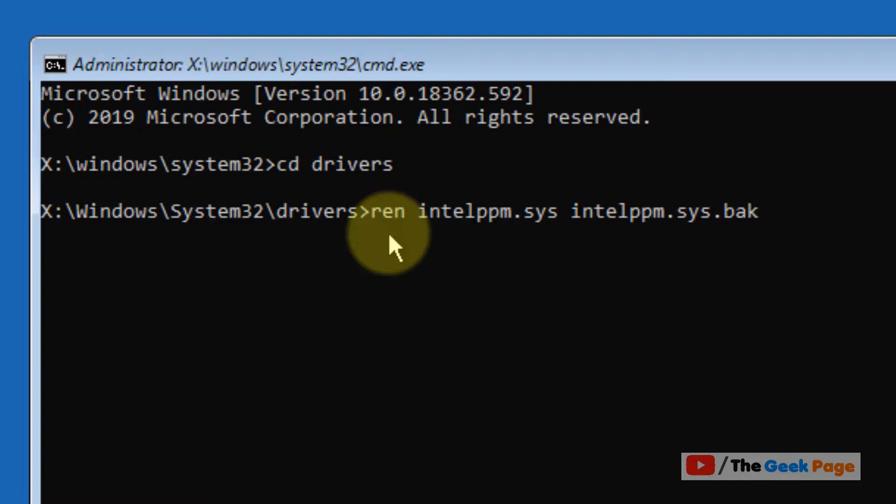
key(Enter)
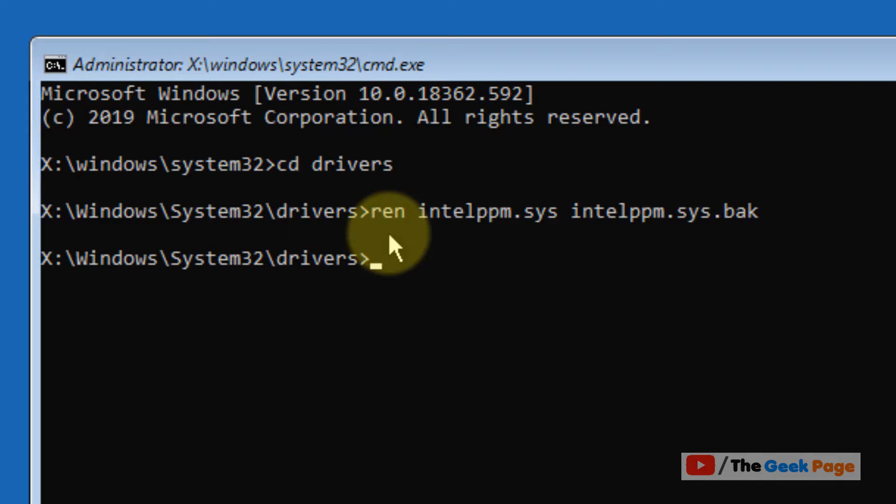